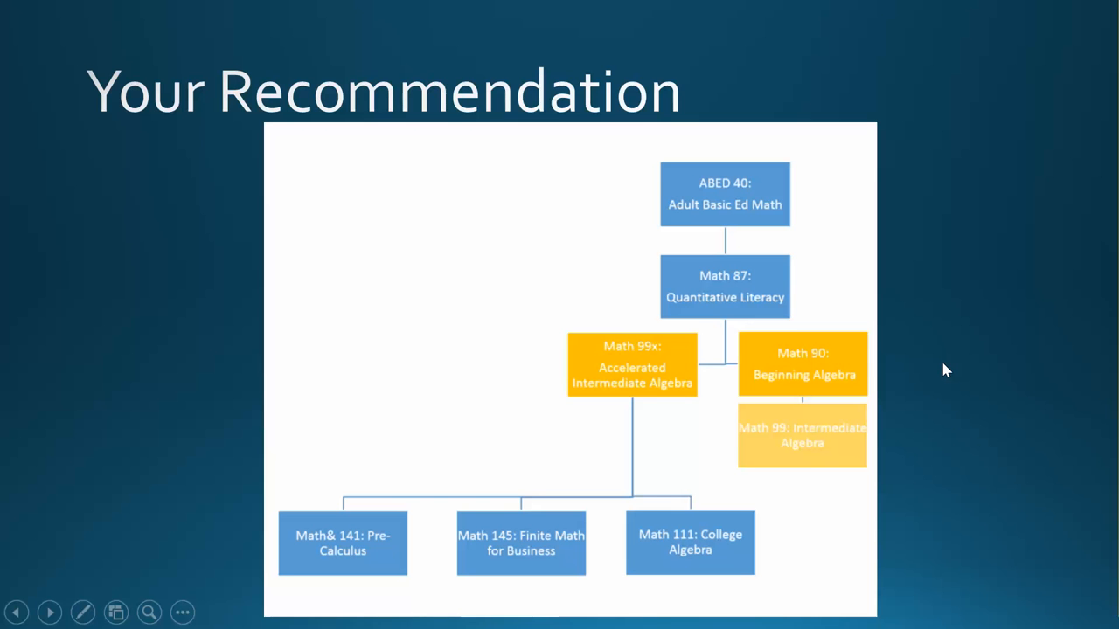
{"action": "mouse_move", "coordinate": [678, 320]}
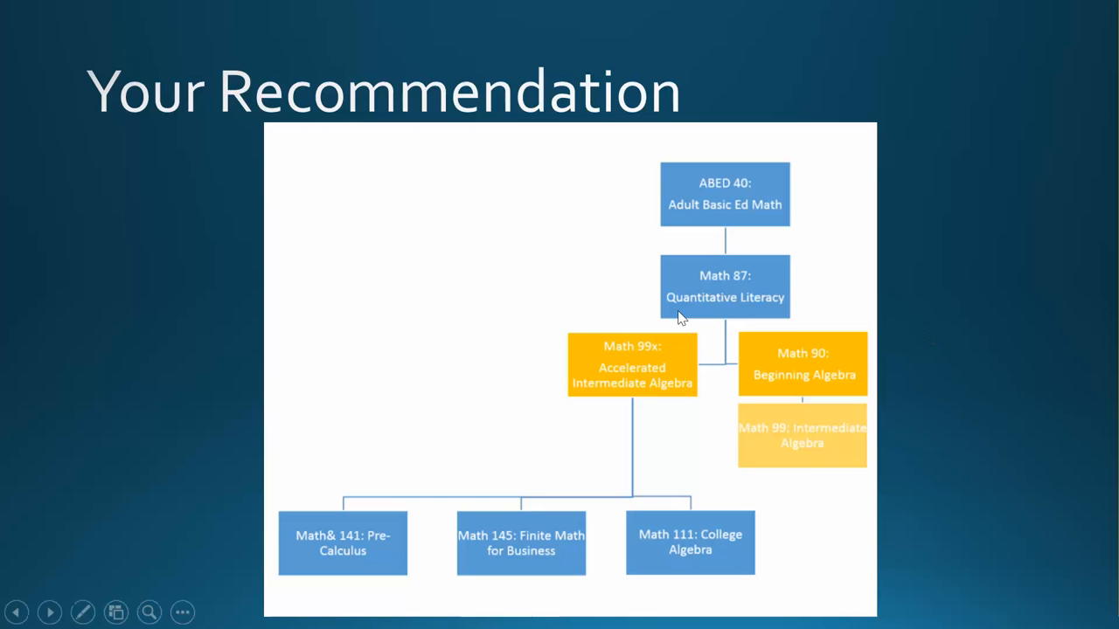
{"action": "mouse_move", "coordinate": [615, 449]}
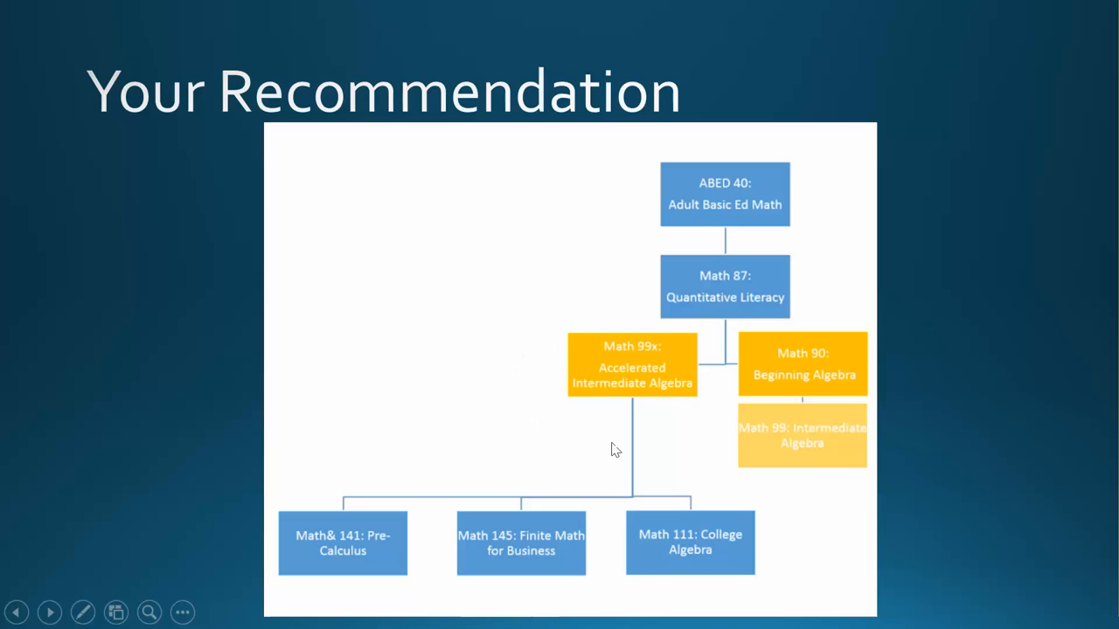
{"action": "mouse_move", "coordinate": [696, 418]}
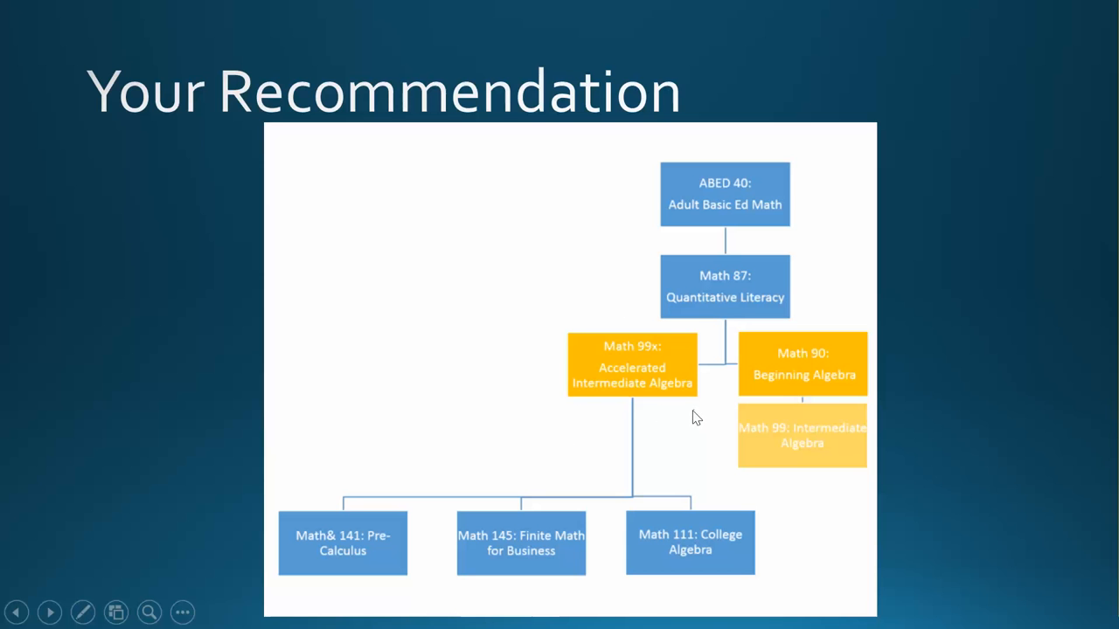
{"action": "mouse_move", "coordinate": [690, 419]}
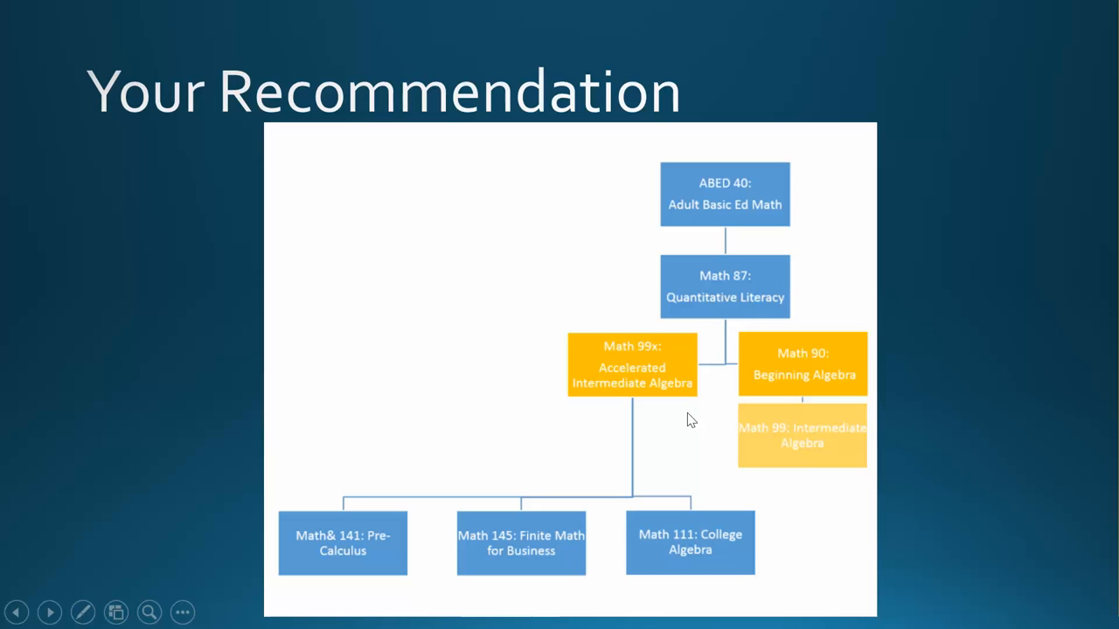
{"action": "mouse_move", "coordinate": [538, 554]}
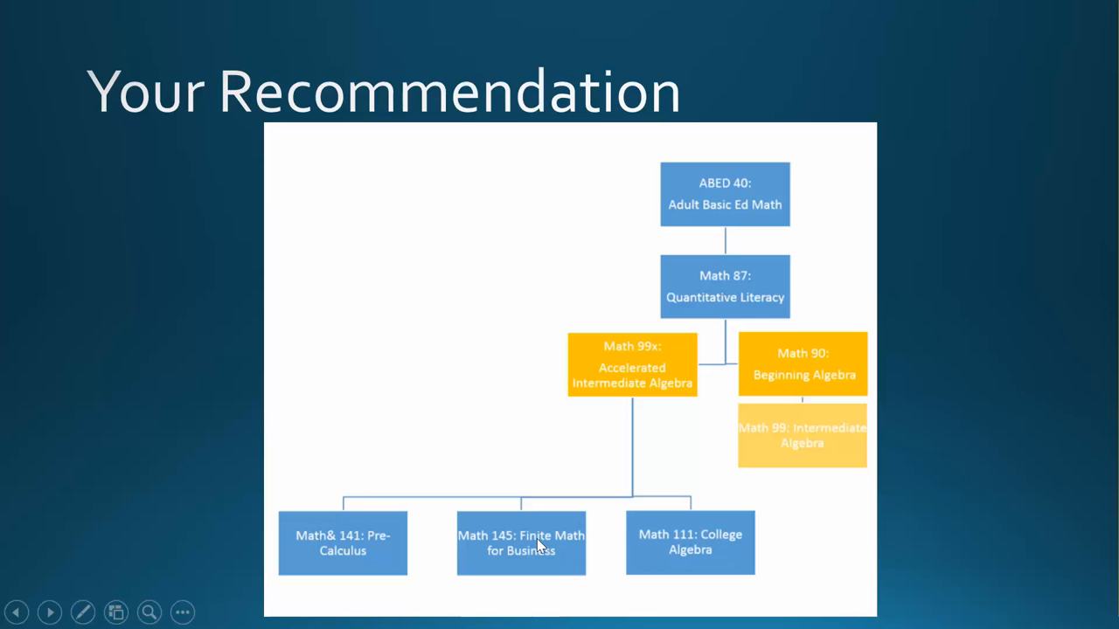
{"action": "mouse_move", "coordinate": [531, 550]}
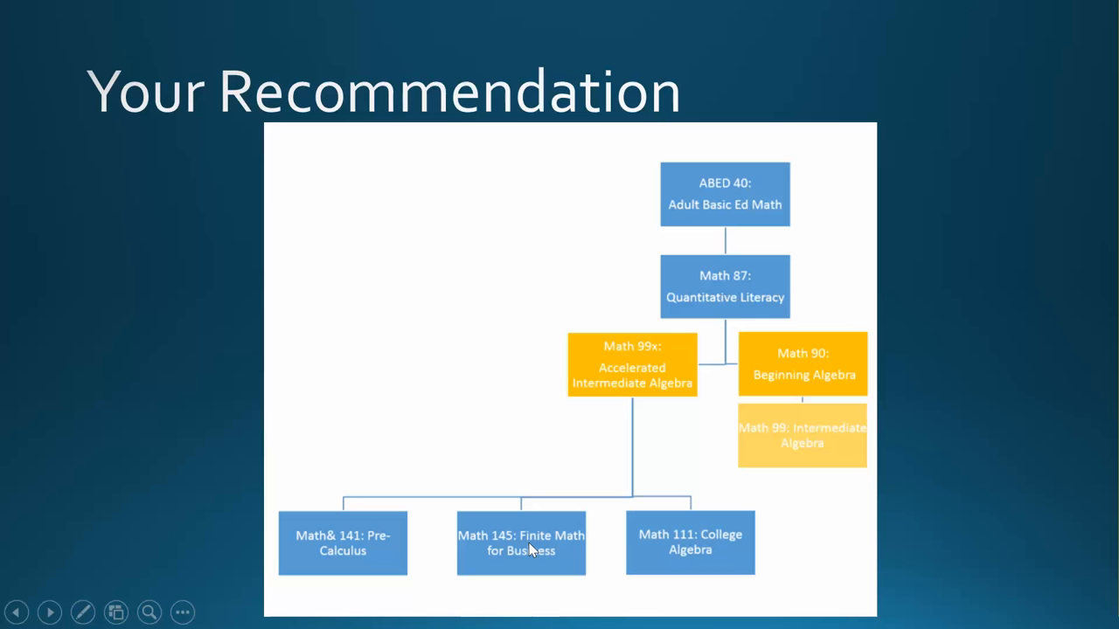
{"action": "mouse_move", "coordinate": [725, 550]}
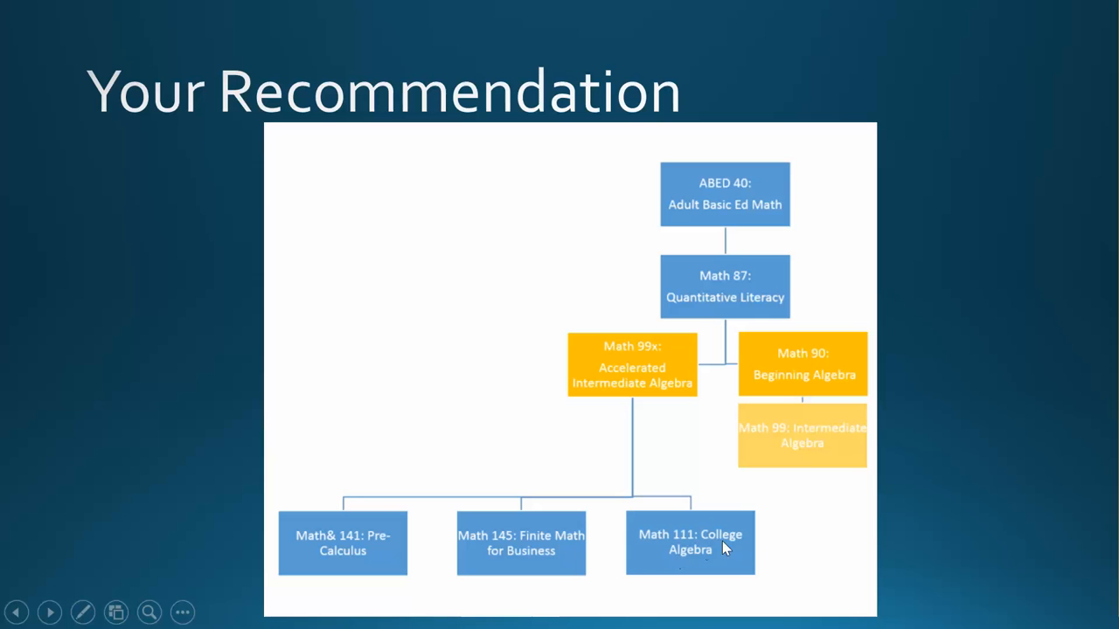
{"action": "mouse_move", "coordinate": [820, 528]}
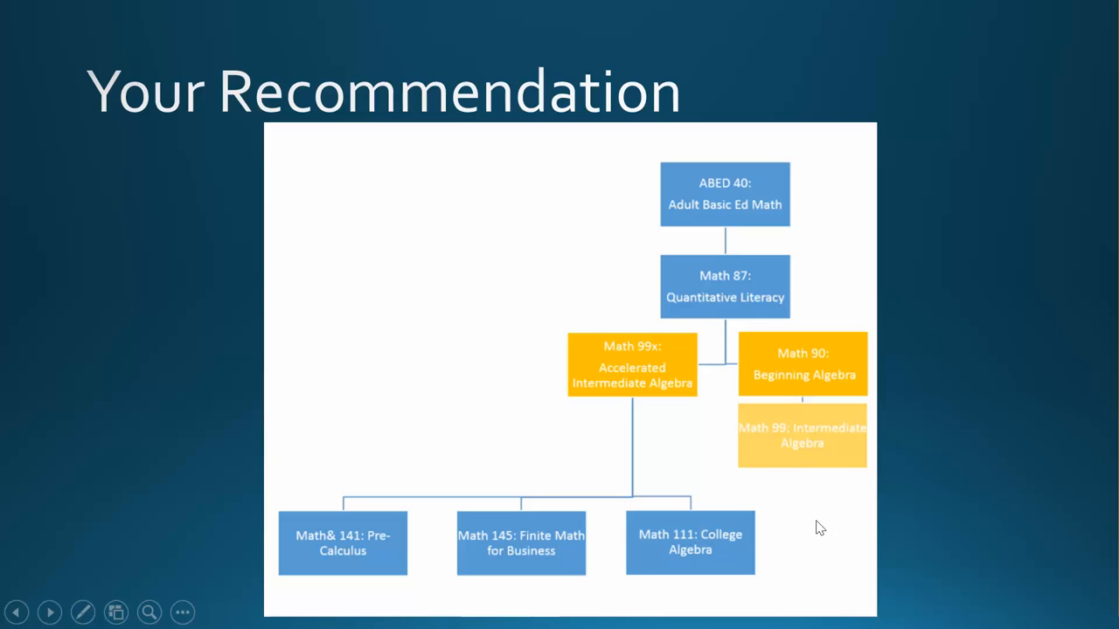
{"action": "mouse_move", "coordinate": [660, 393]}
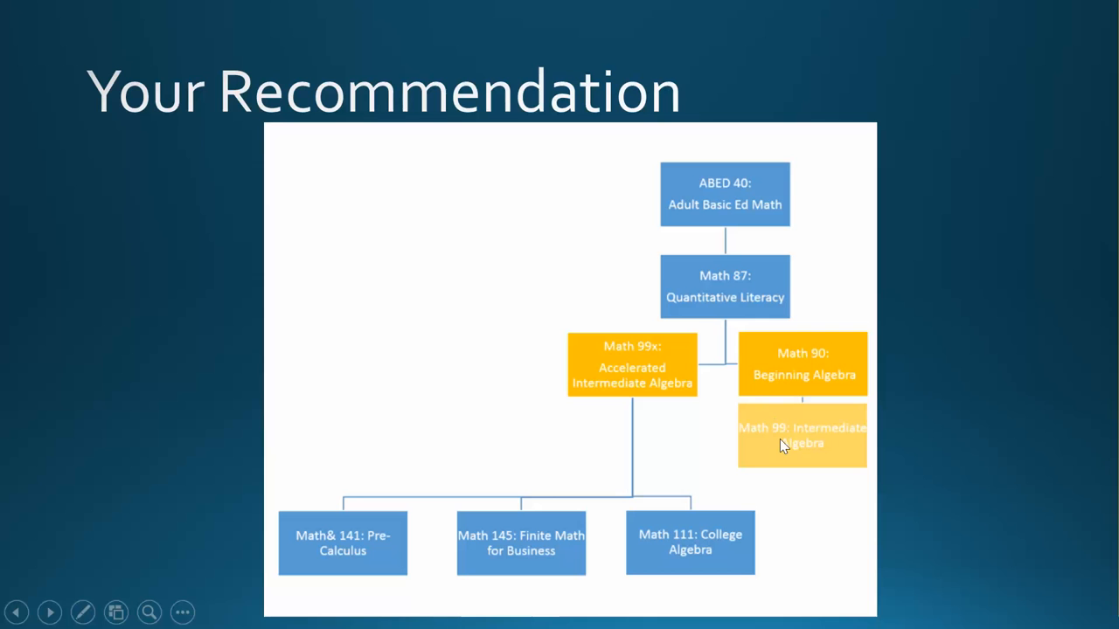
{"action": "mouse_move", "coordinate": [790, 428]}
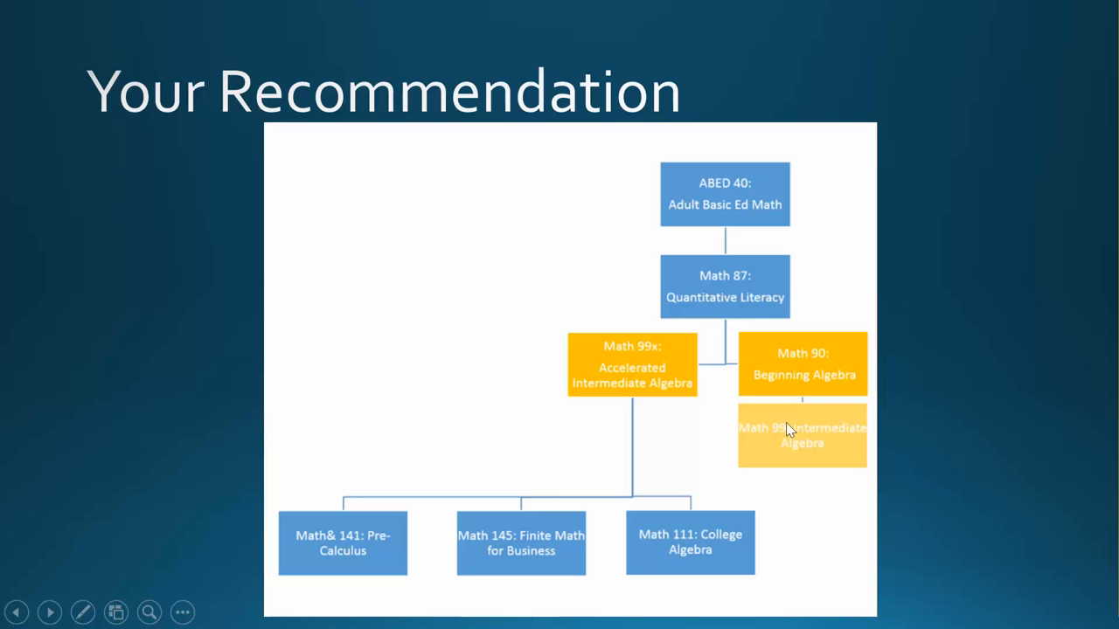
{"action": "mouse_move", "coordinate": [794, 384]}
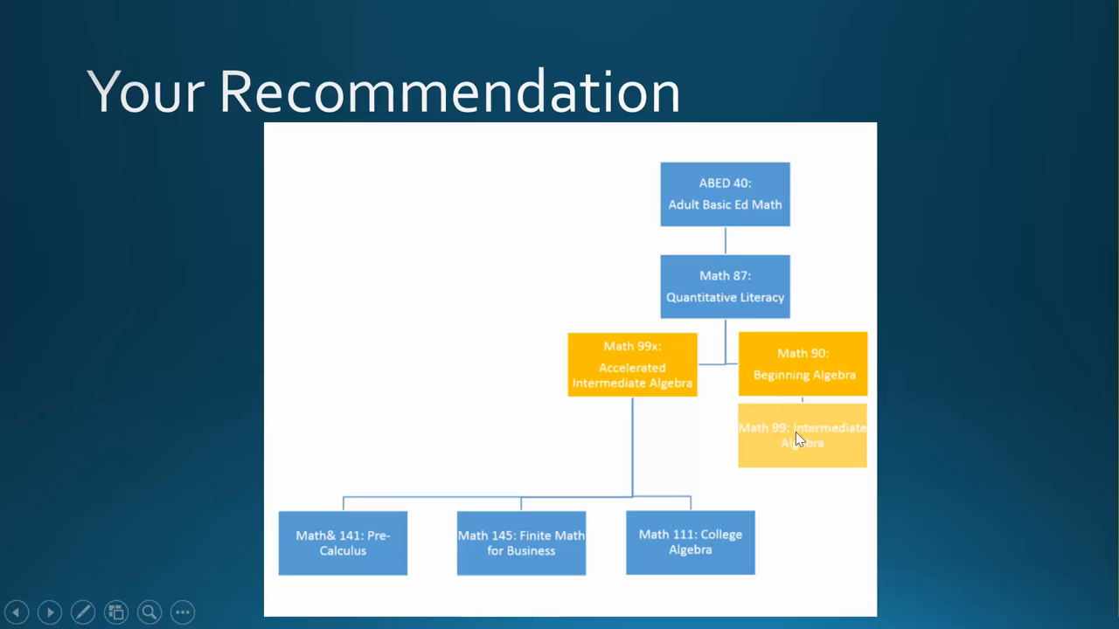
{"action": "mouse_move", "coordinate": [745, 465]}
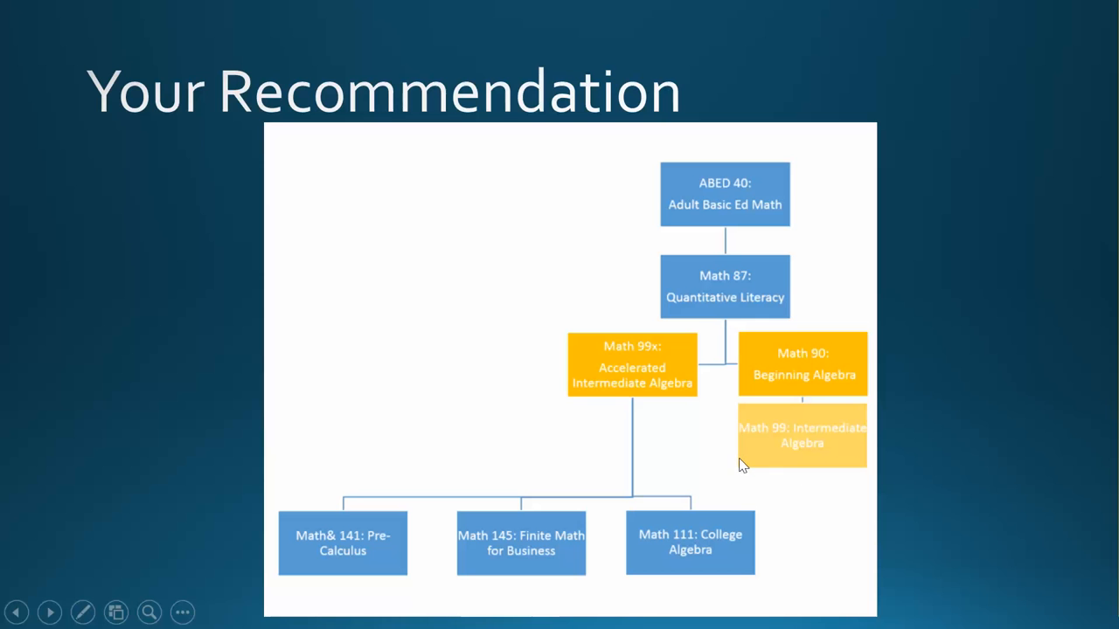
{"action": "mouse_move", "coordinate": [578, 384]}
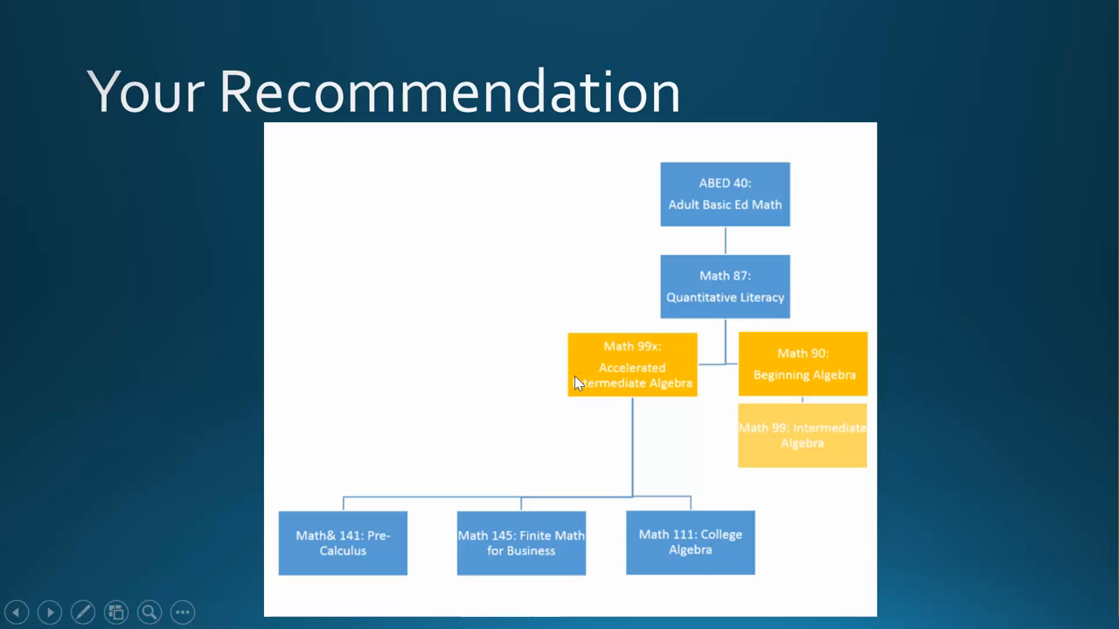
{"action": "mouse_move", "coordinate": [671, 422]}
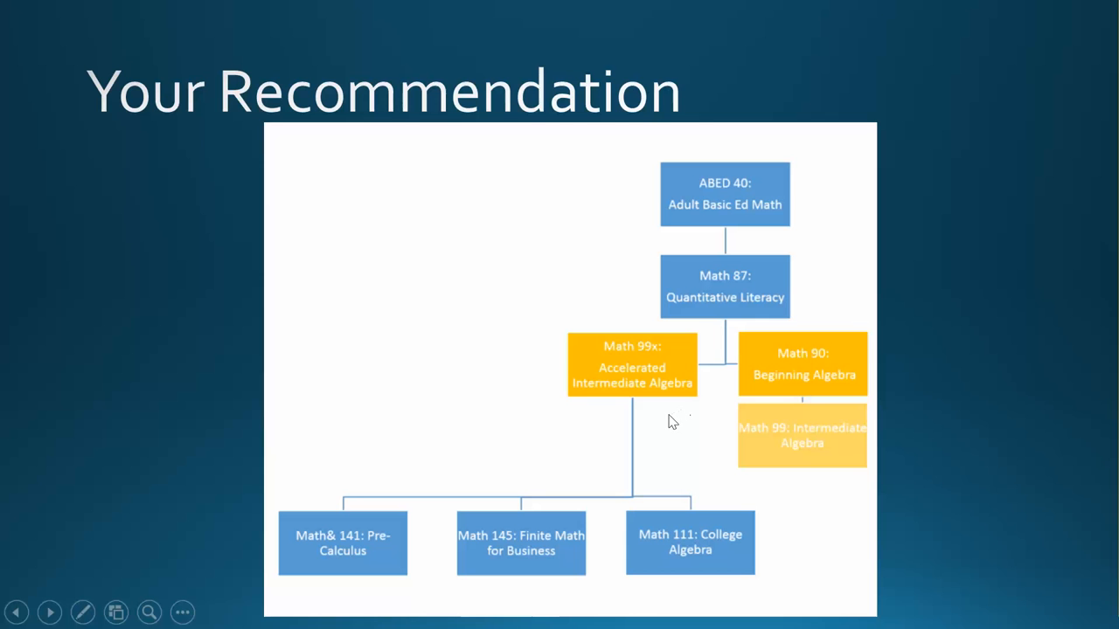
{"action": "mouse_move", "coordinate": [696, 426]}
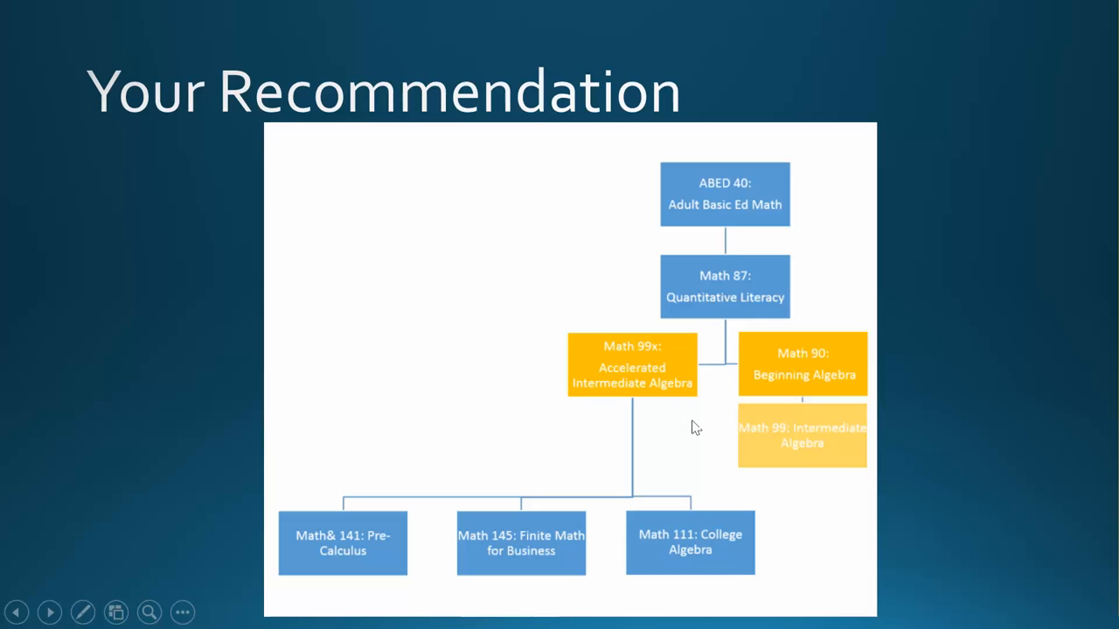
{"action": "mouse_move", "coordinate": [675, 420]}
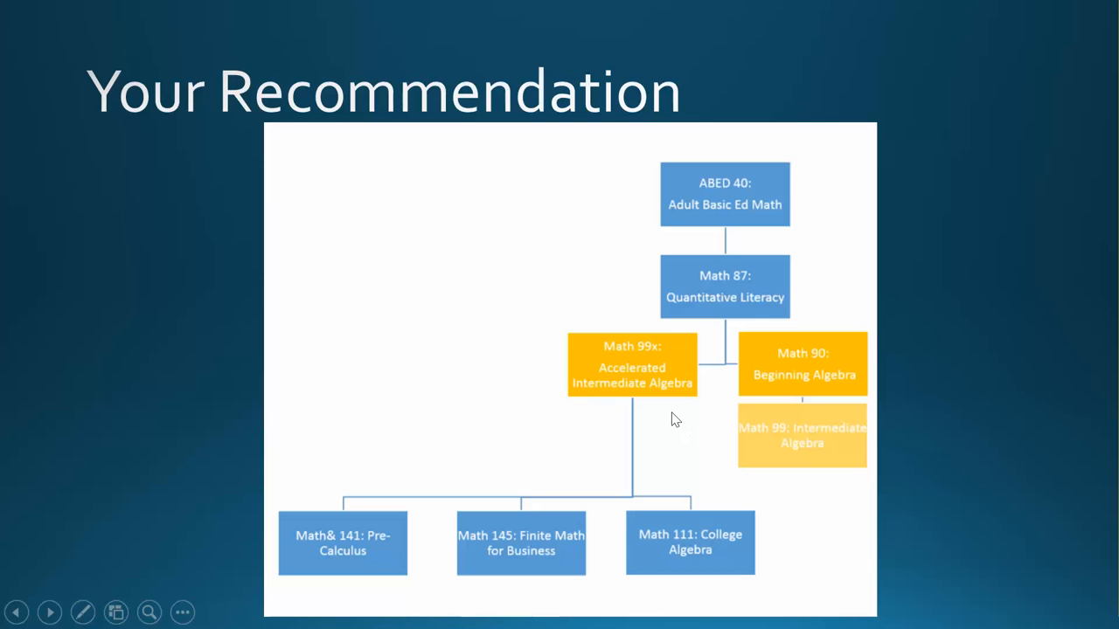
{"action": "mouse_move", "coordinate": [671, 421]}
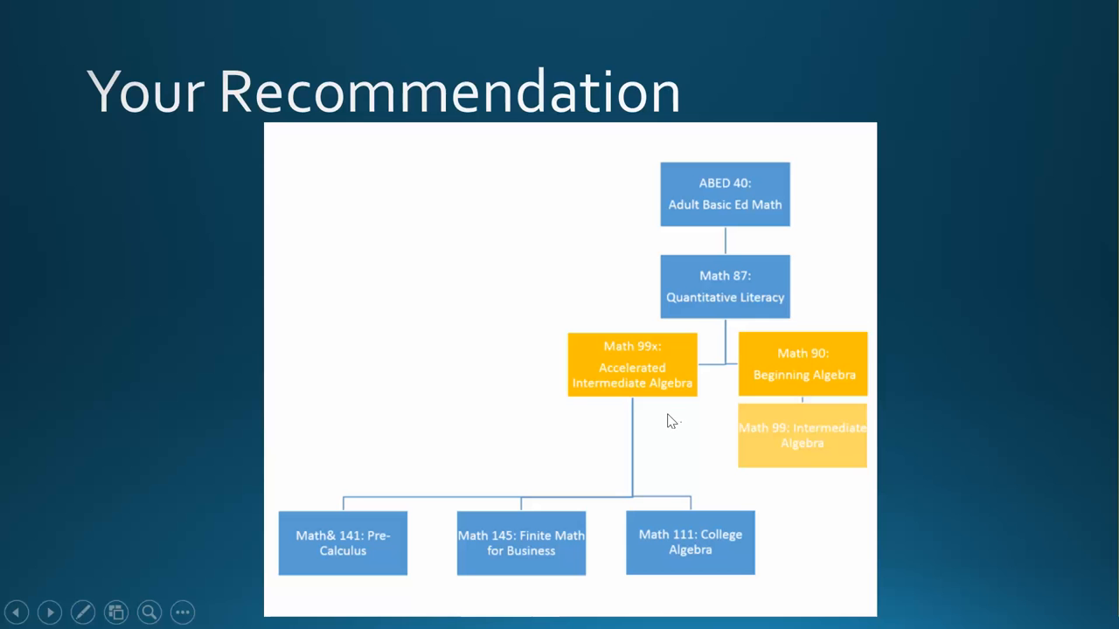
{"action": "mouse_move", "coordinate": [738, 430]}
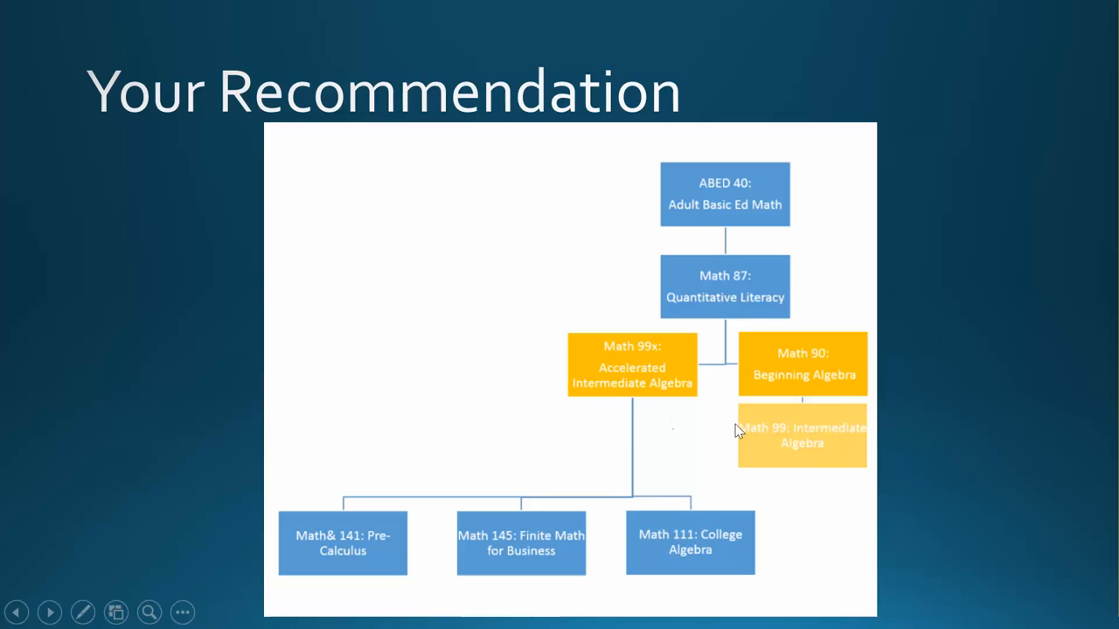
{"action": "mouse_move", "coordinate": [556, 411]}
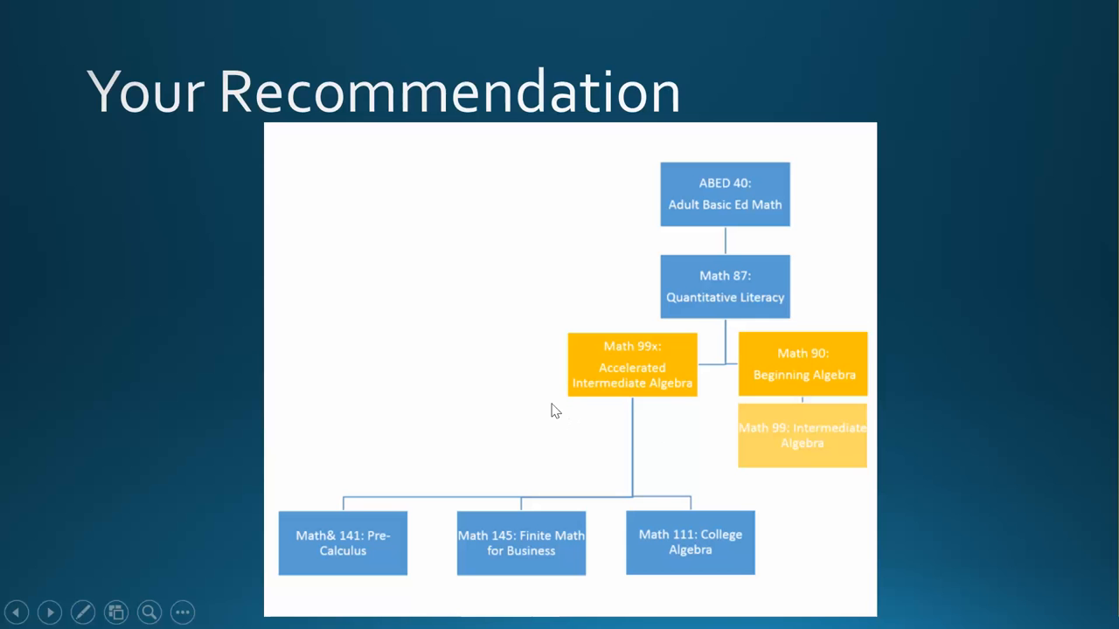
{"action": "mouse_move", "coordinate": [671, 283]}
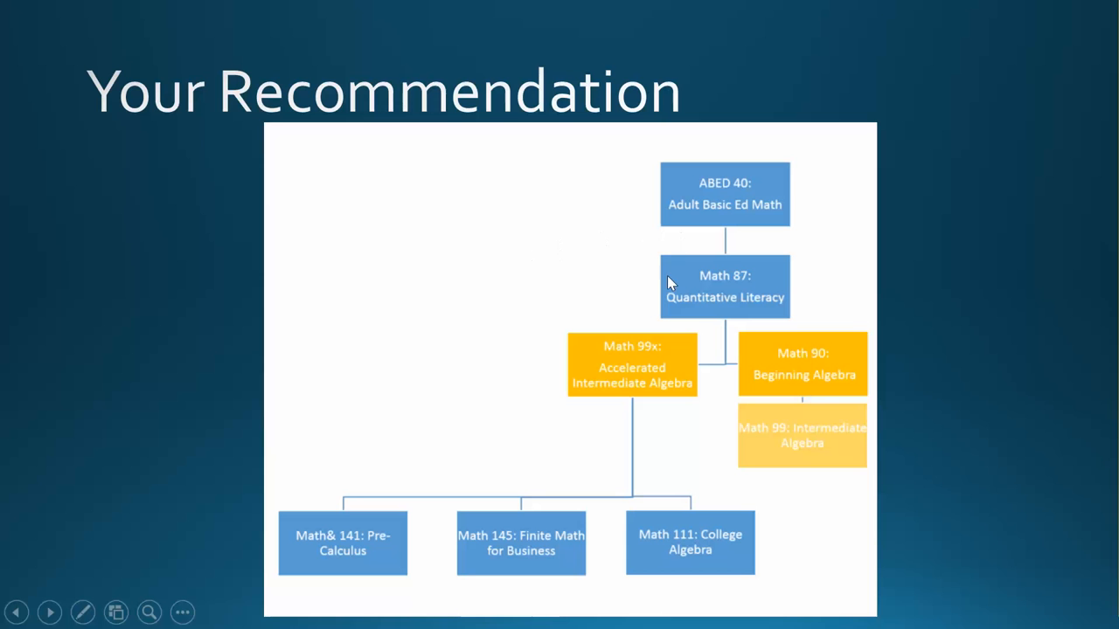
{"action": "mouse_move", "coordinate": [692, 281]}
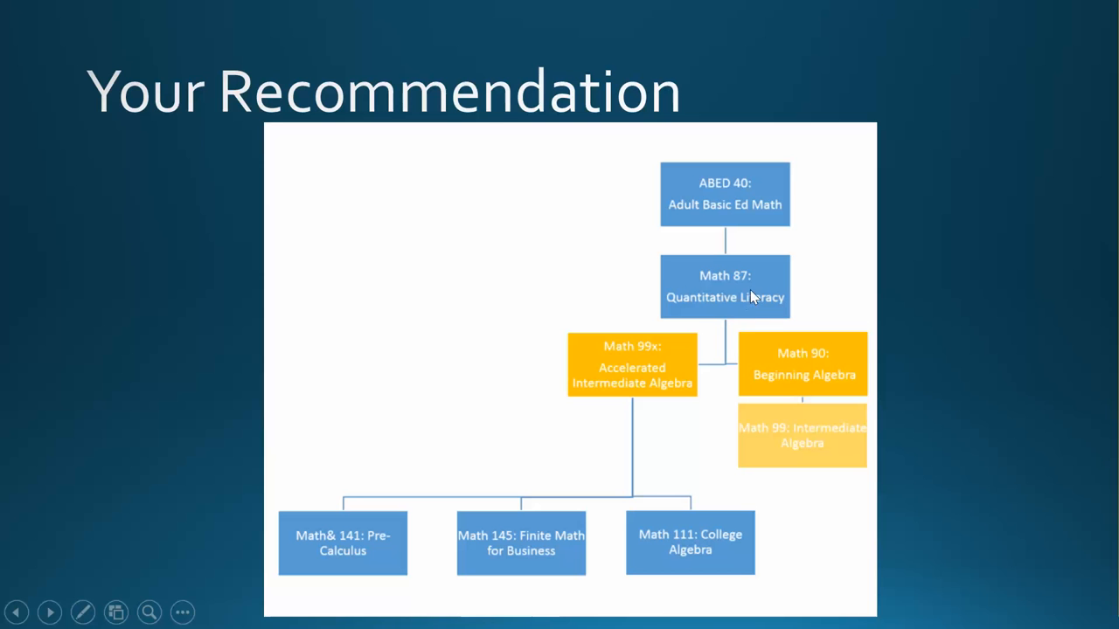
{"action": "mouse_move", "coordinate": [752, 355]}
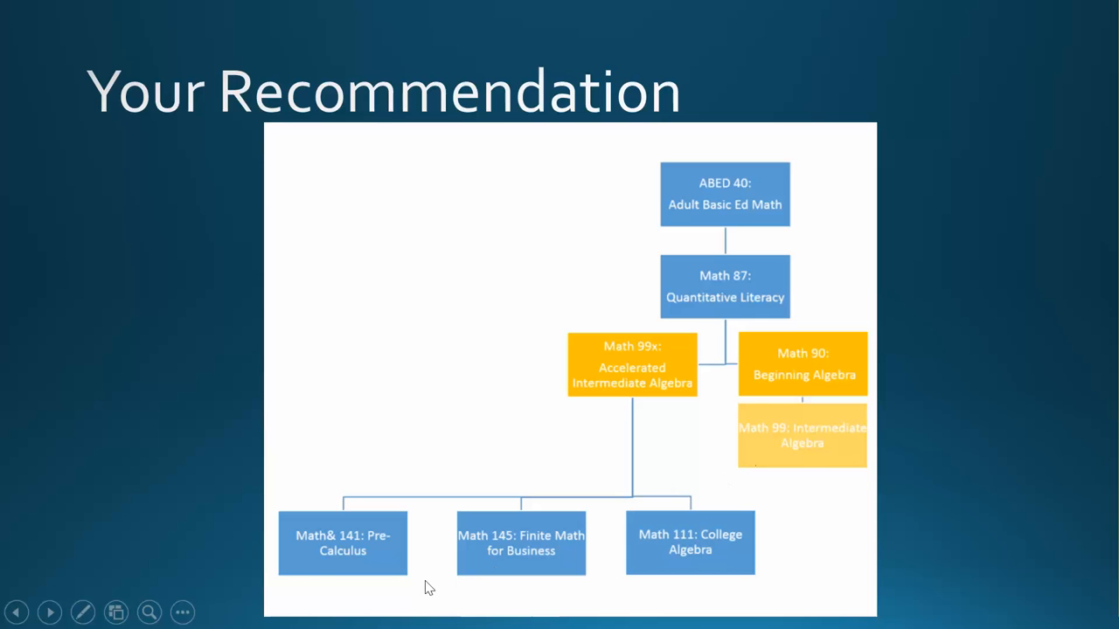
{"action": "mouse_move", "coordinate": [566, 551]}
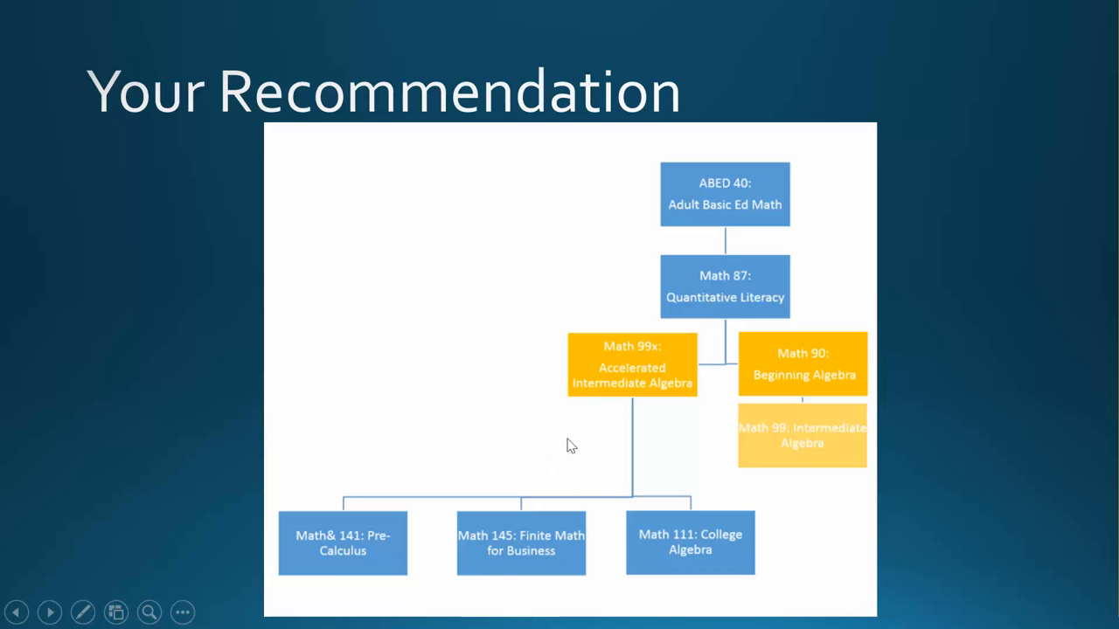
{"action": "mouse_move", "coordinate": [608, 399]}
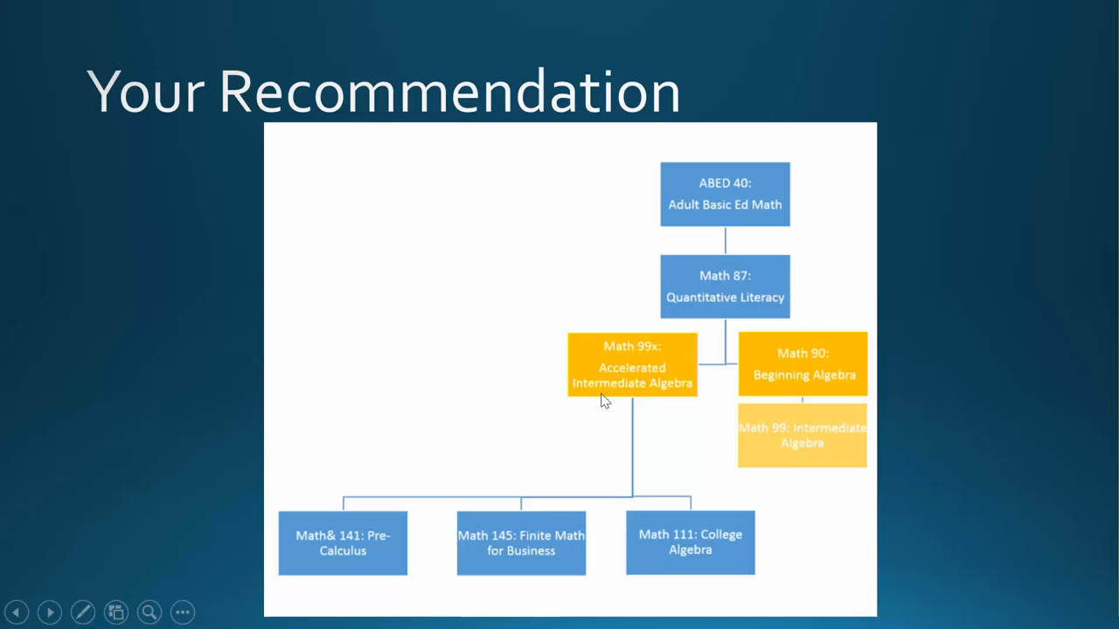
{"action": "mouse_move", "coordinate": [556, 430]}
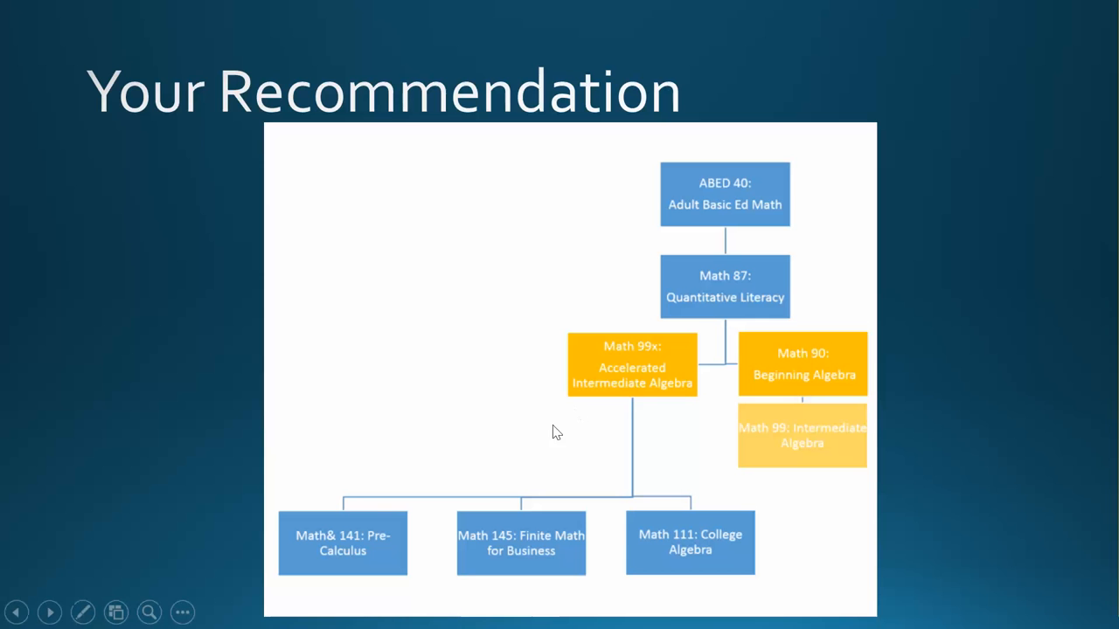
{"action": "mouse_move", "coordinate": [521, 566]}
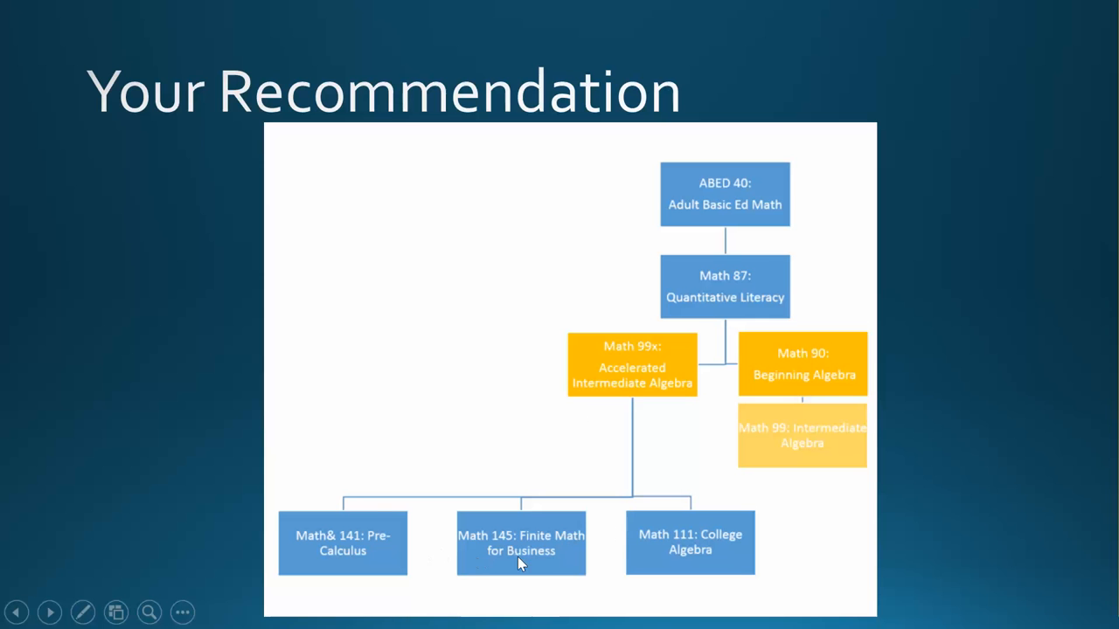
{"action": "mouse_move", "coordinate": [511, 591]}
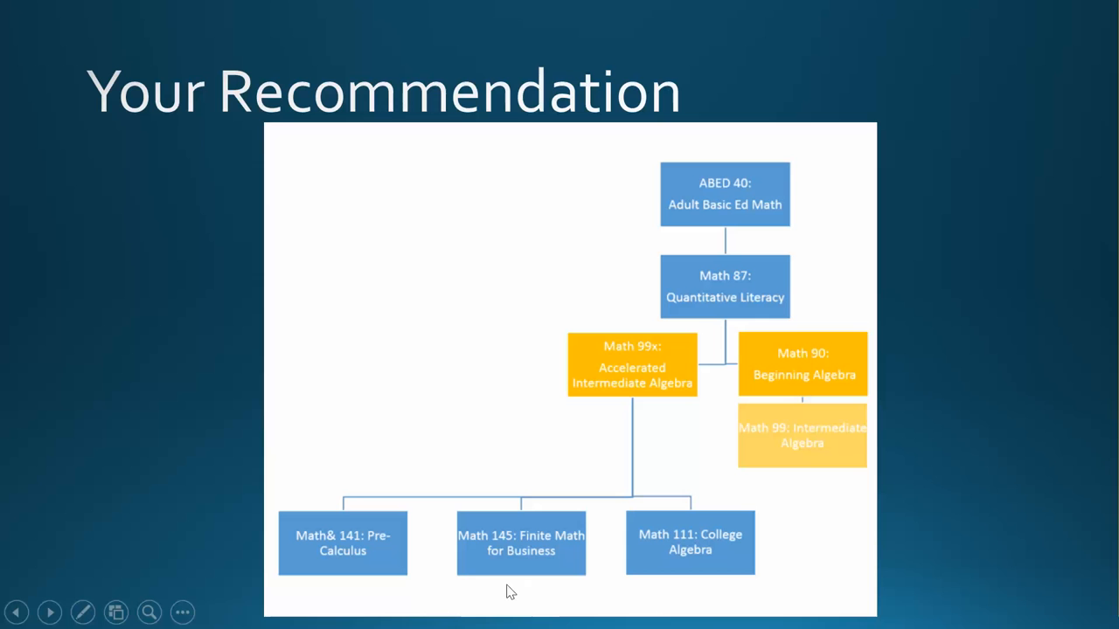
{"action": "mouse_move", "coordinate": [335, 607]}
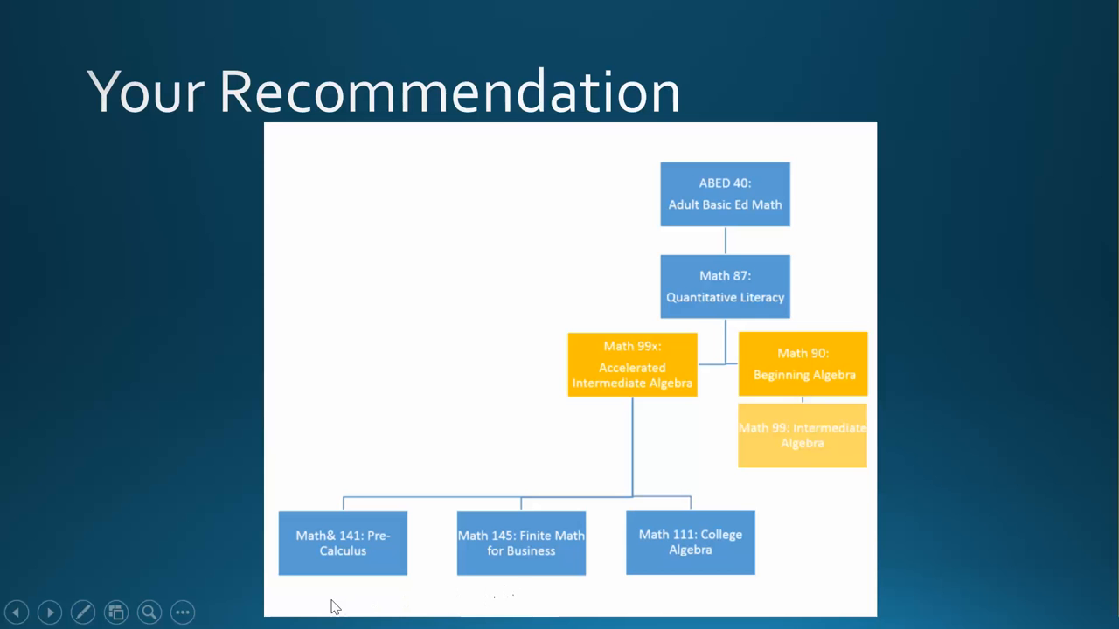
{"action": "mouse_move", "coordinate": [692, 557]}
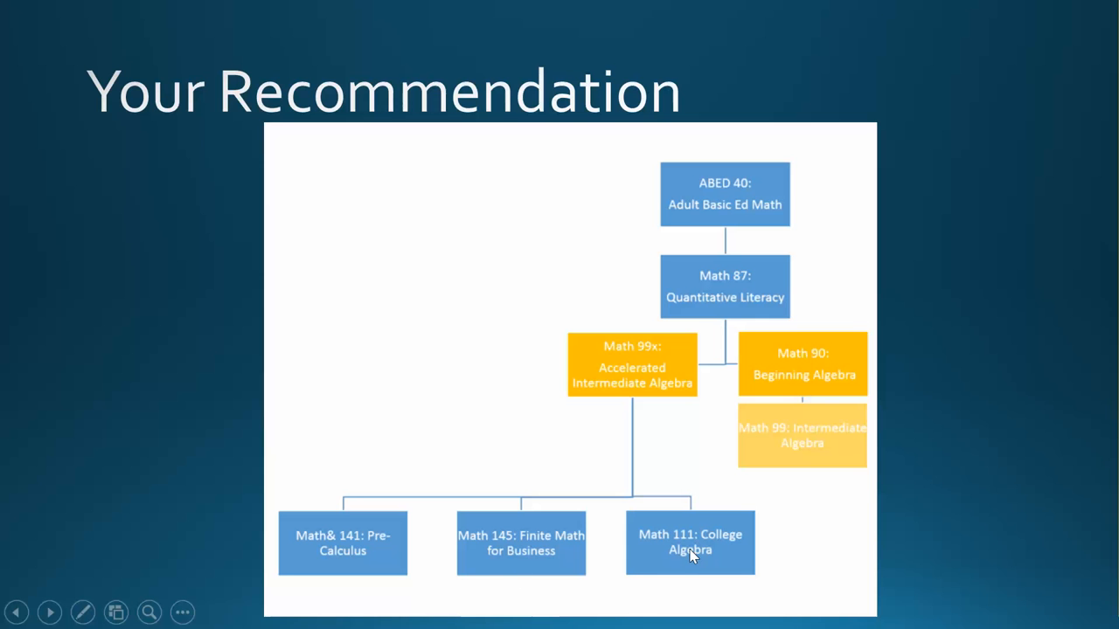
{"action": "mouse_move", "coordinate": [629, 561]}
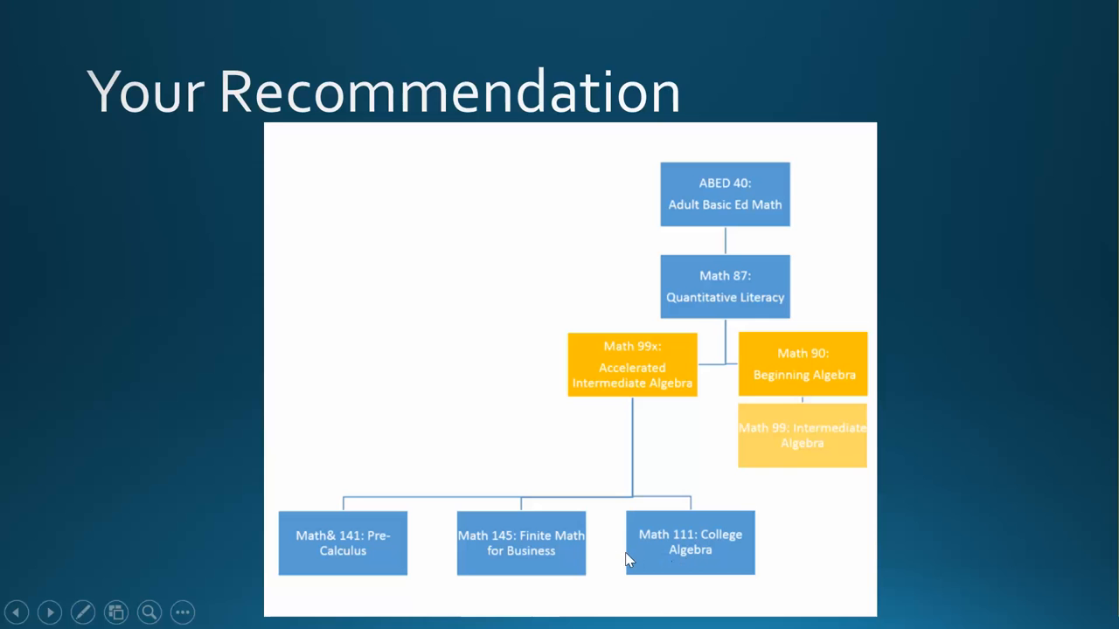
{"action": "mouse_move", "coordinate": [585, 574]}
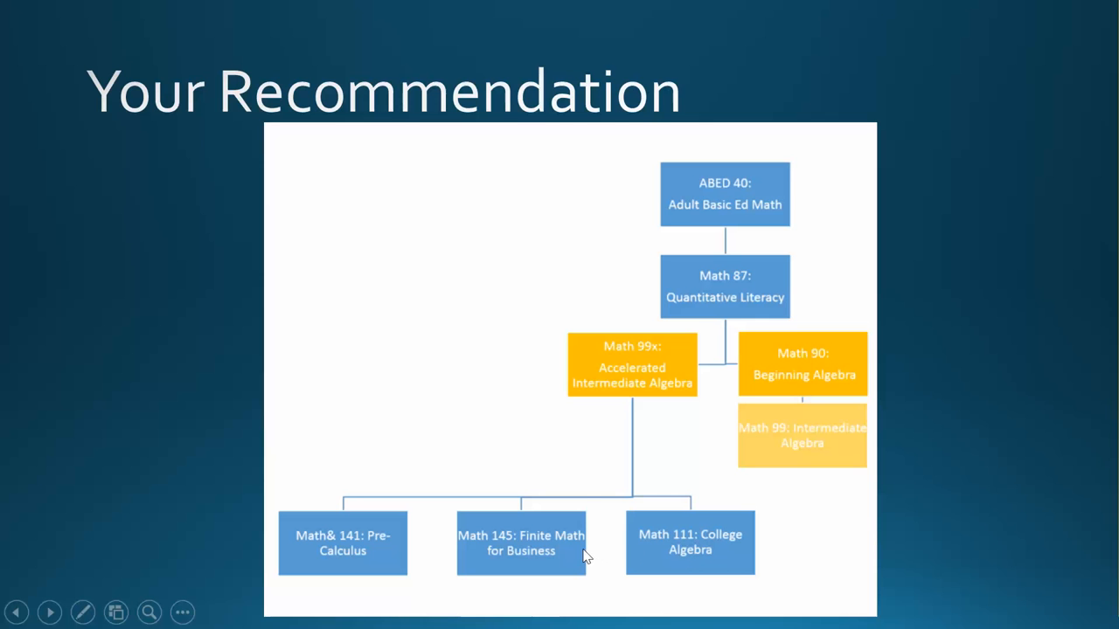
{"action": "mouse_move", "coordinate": [528, 559]}
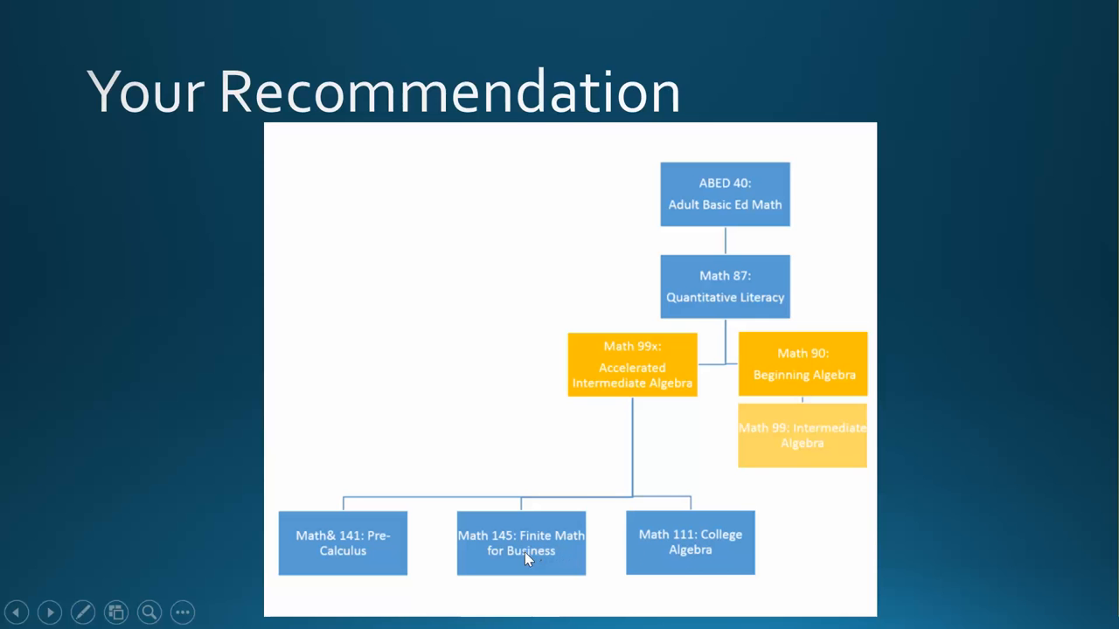
{"action": "mouse_move", "coordinate": [706, 594]}
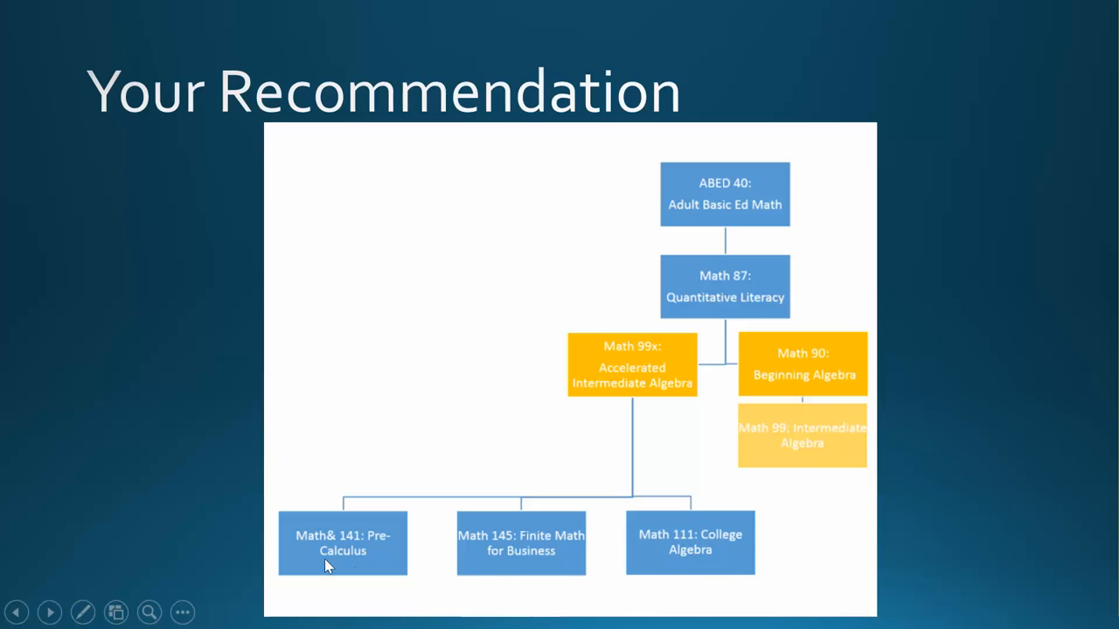
{"action": "mouse_move", "coordinate": [348, 593]}
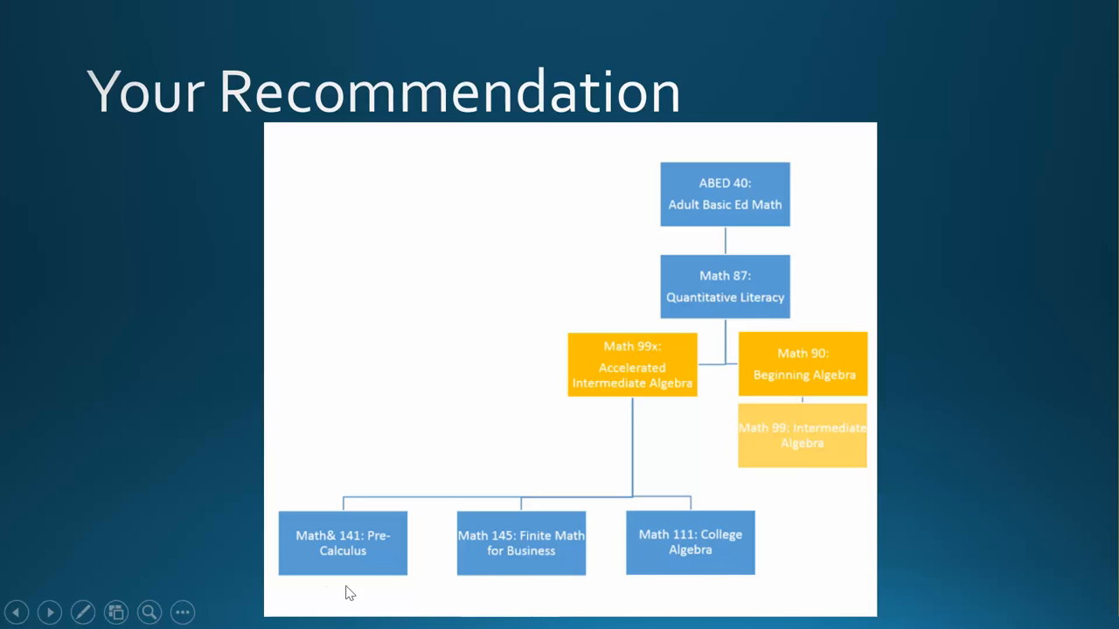
{"action": "mouse_move", "coordinate": [542, 584]}
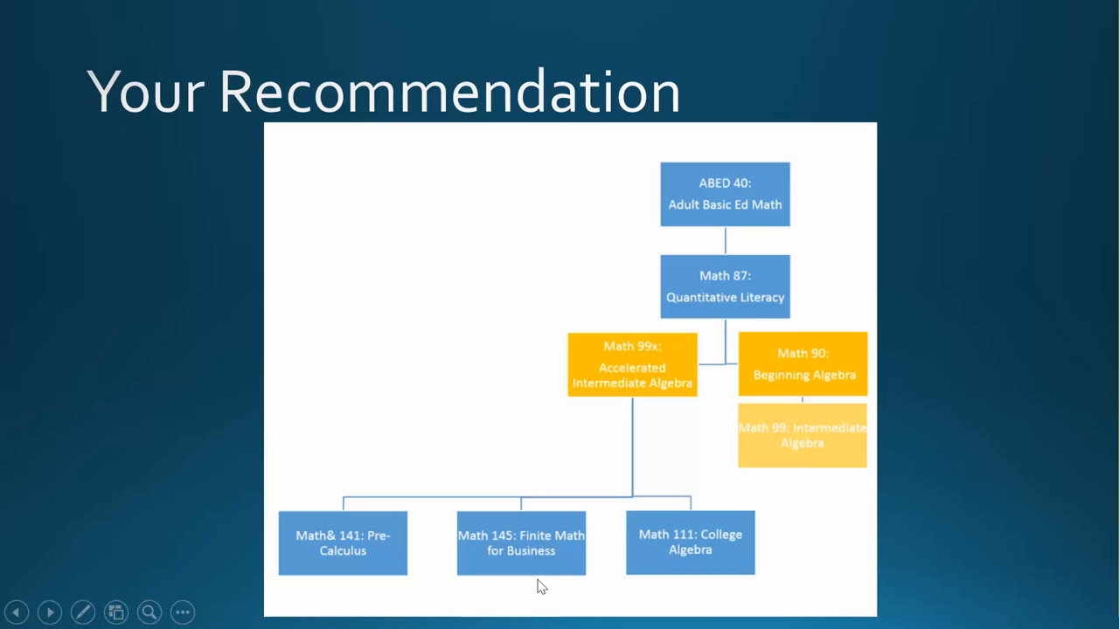
{"action": "mouse_move", "coordinate": [511, 583]}
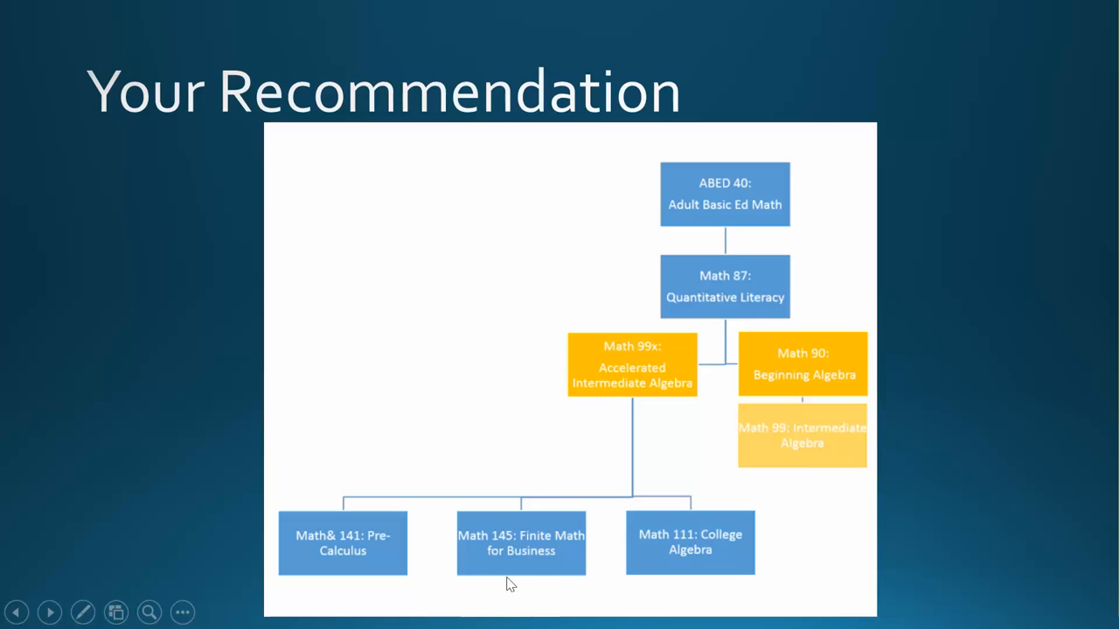
{"action": "mouse_move", "coordinate": [558, 577]}
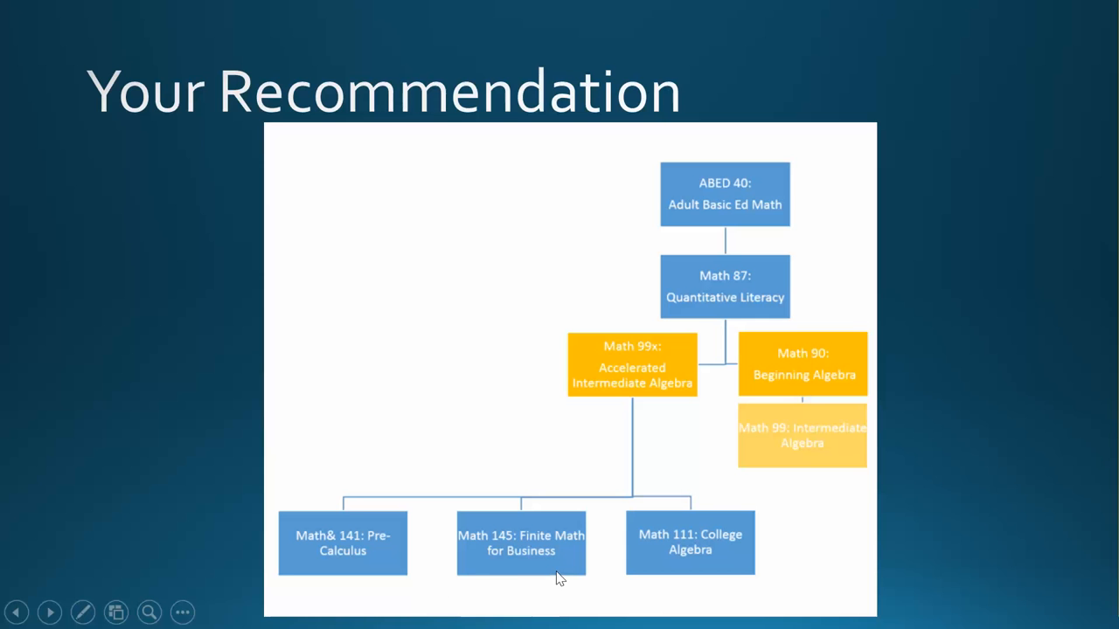
{"action": "mouse_move", "coordinate": [563, 575]}
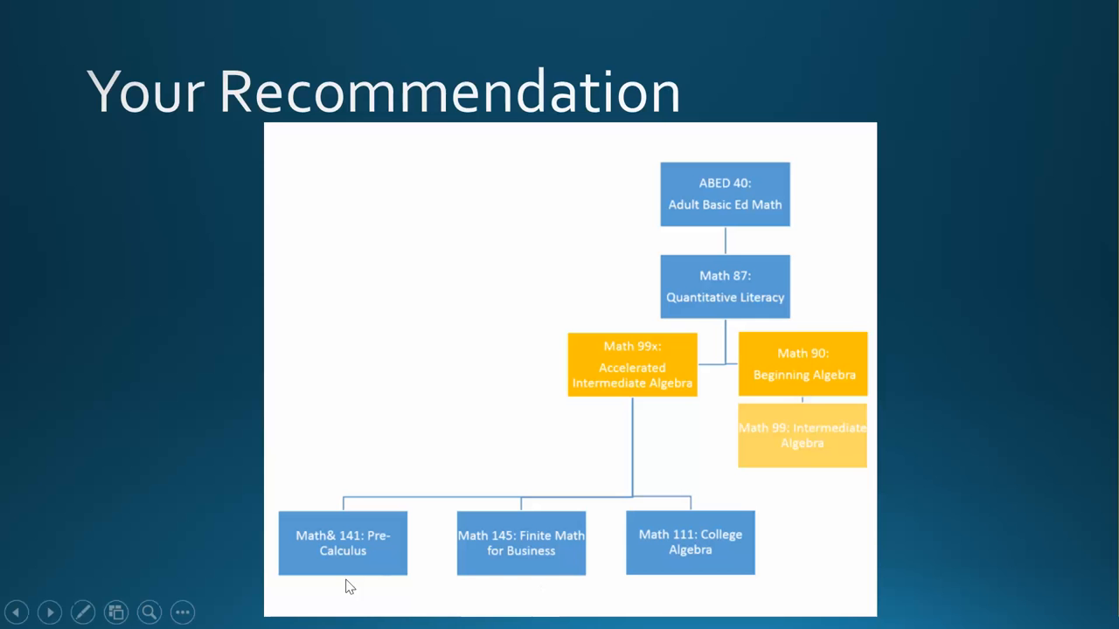
{"action": "mouse_move", "coordinate": [514, 577]}
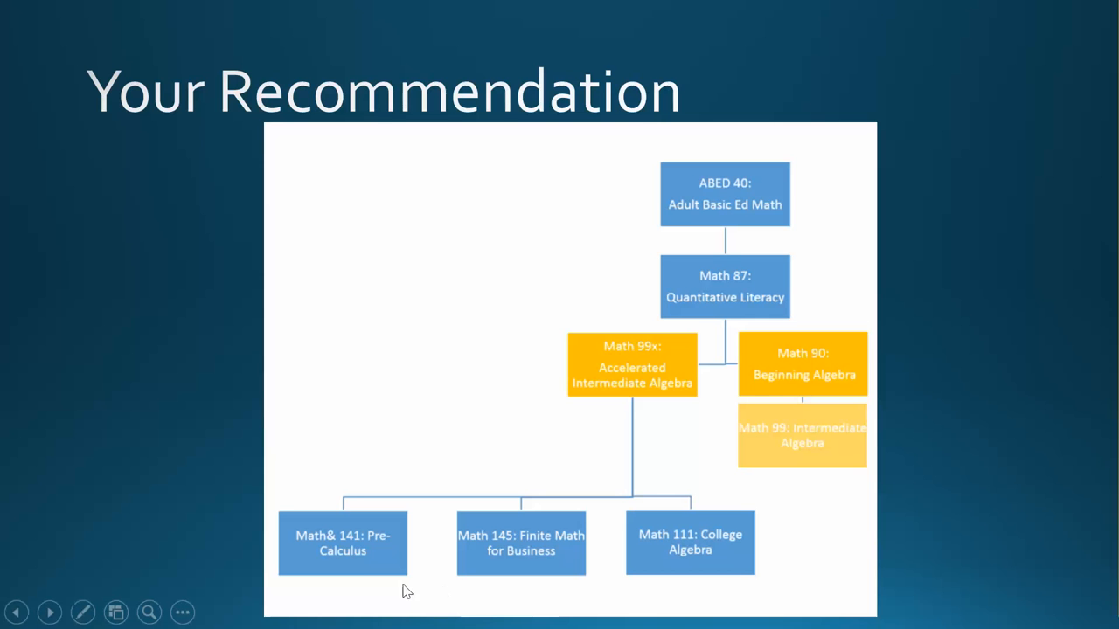
{"action": "mouse_move", "coordinate": [539, 568]}
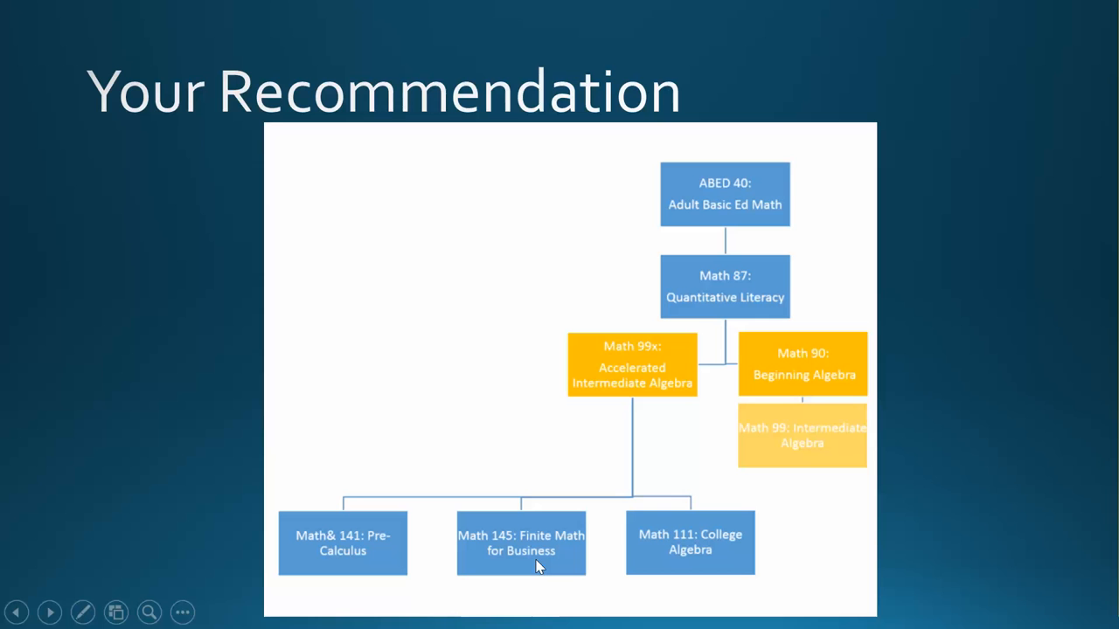
{"action": "mouse_move", "coordinate": [539, 570]}
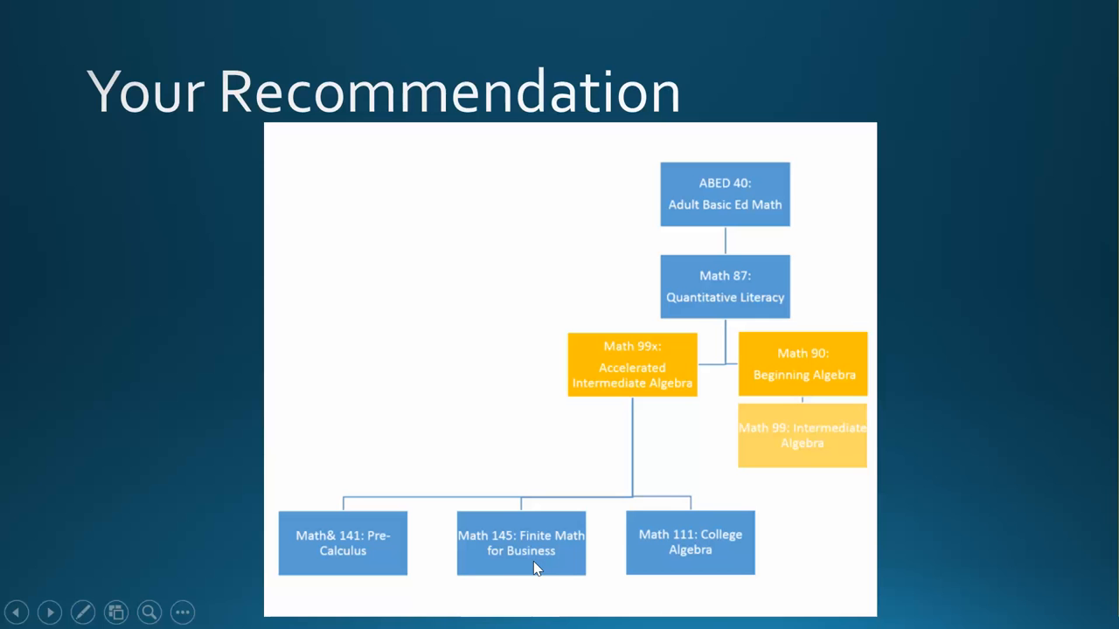
{"action": "mouse_move", "coordinate": [528, 566]}
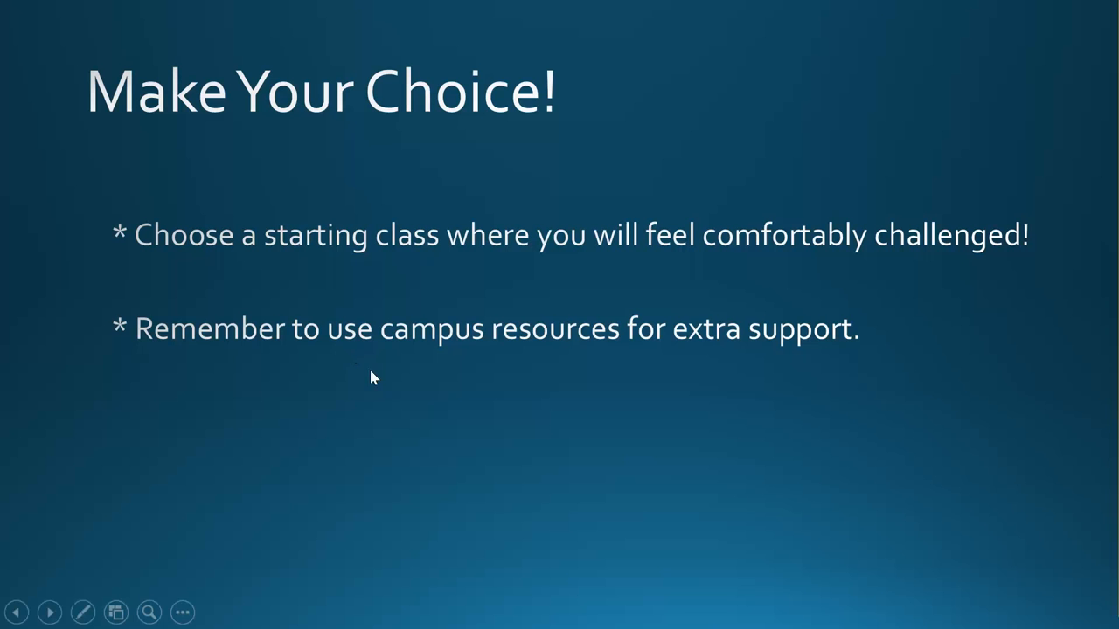
Step: Reveal the final 'Make Your Choice!' bullet about asking advisors and math faculty questions
{"action": "left_click", "coordinate": [371, 377]}
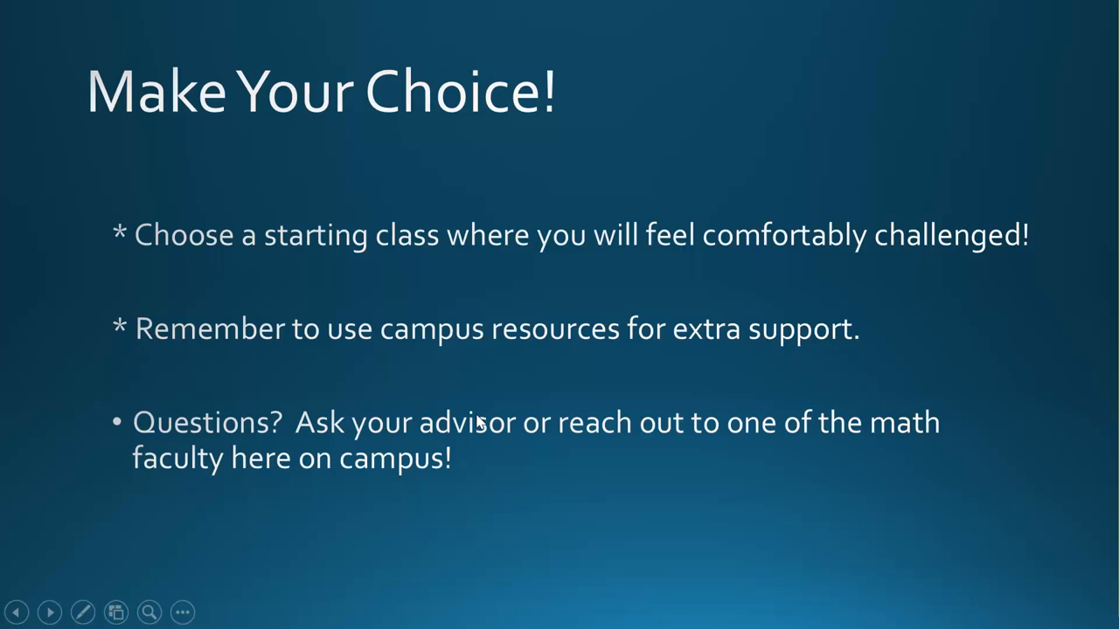